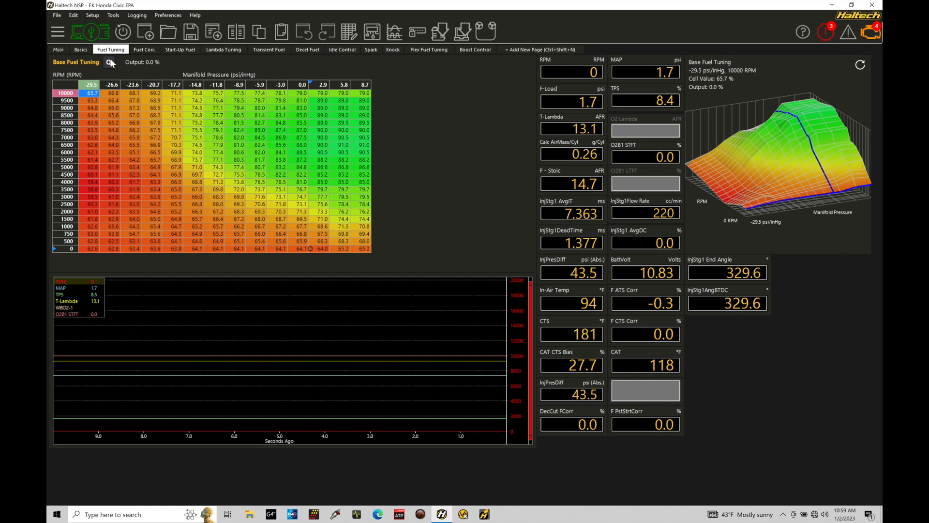
# Switch to the Basics page showing dead time, firing angle and flow rate tables
pyautogui.click(80, 49)
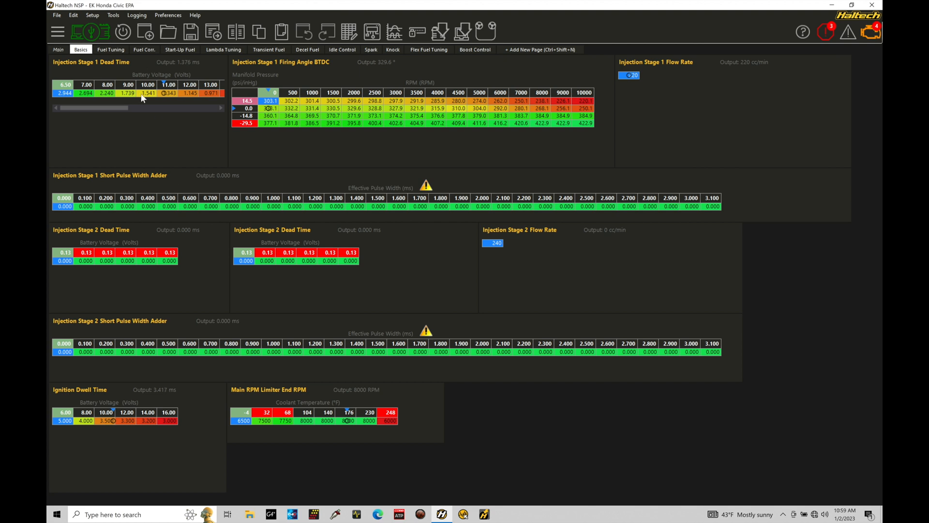
pyautogui.moveTo(670, 146)
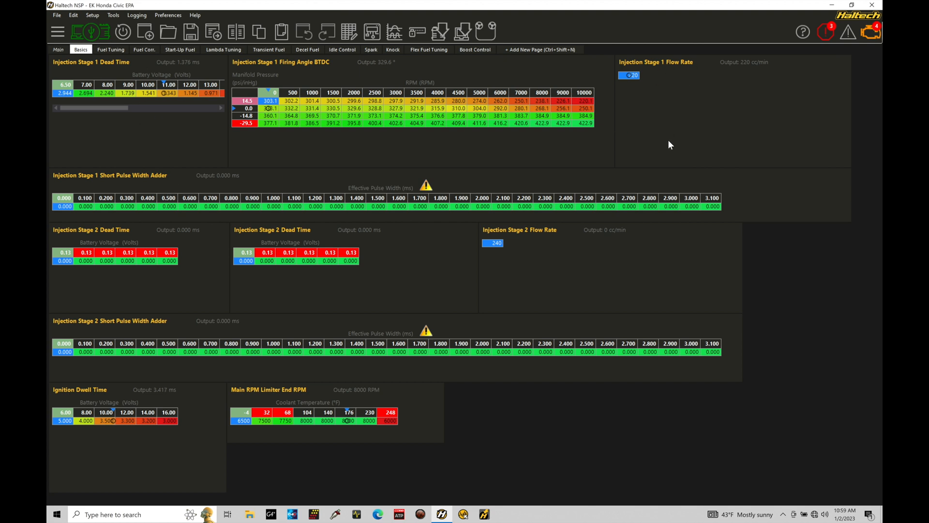
pyautogui.moveTo(426, 234)
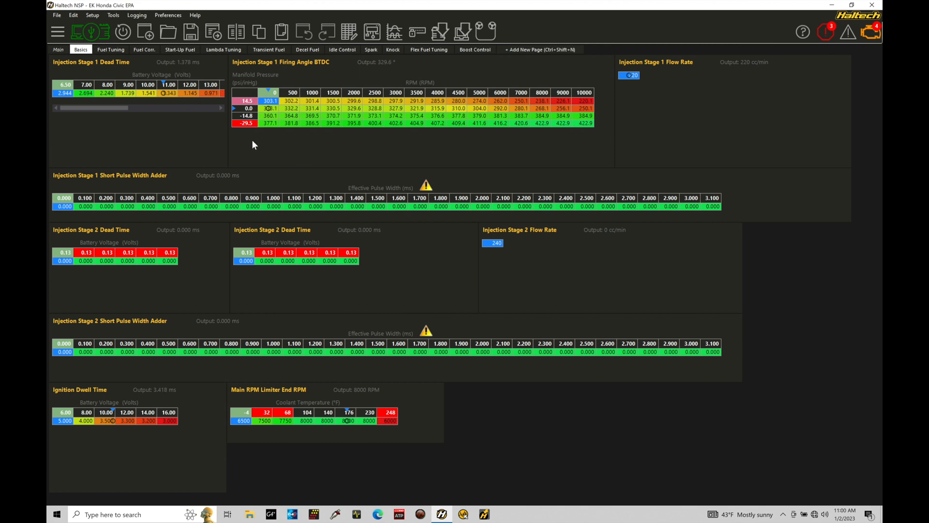
pyautogui.moveTo(307, 153)
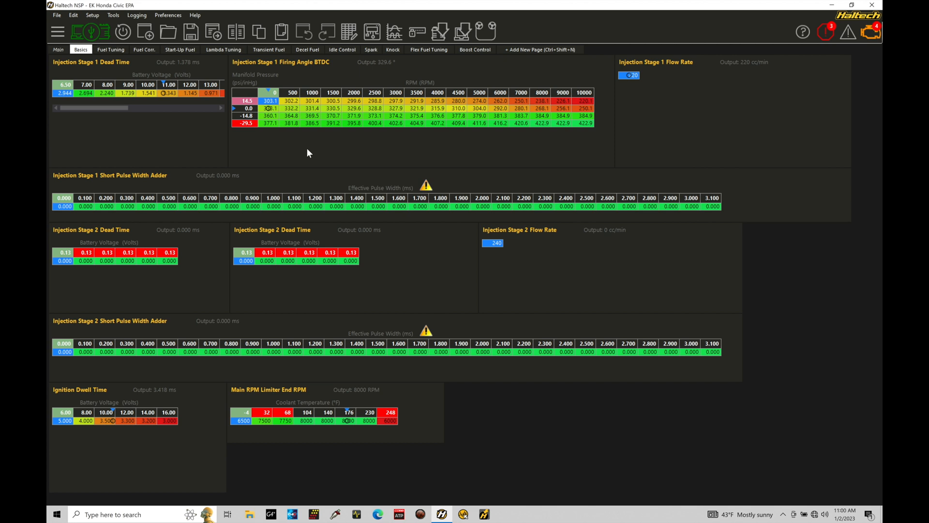
pyautogui.moveTo(410, 126)
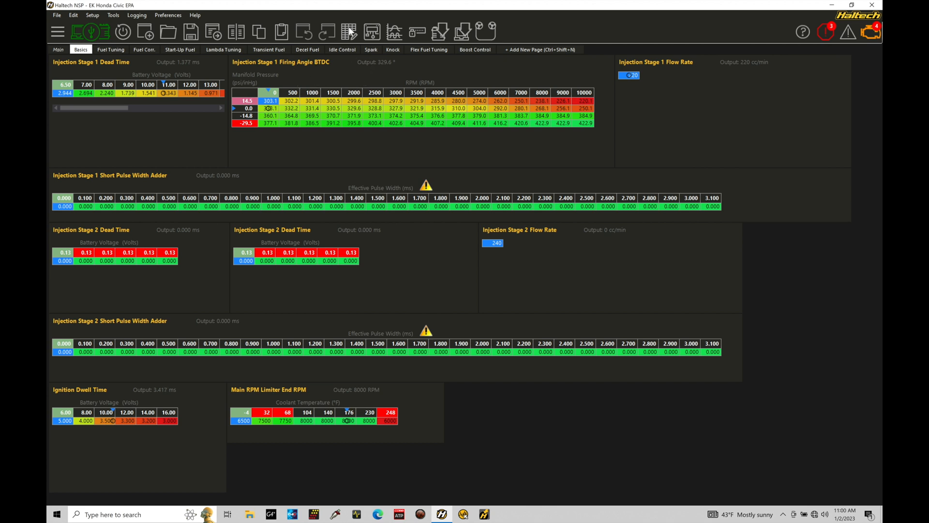
pyautogui.moveTo(348, 32)
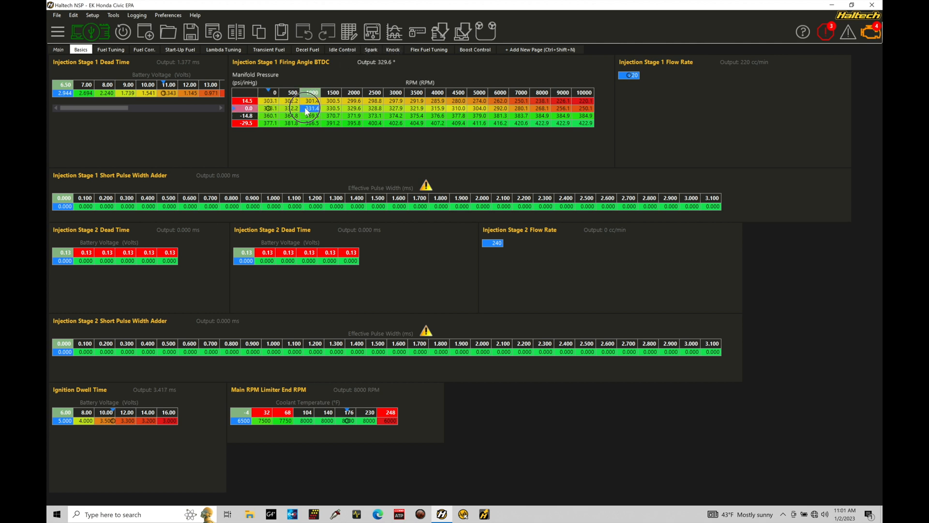
# Disable the Manifold Pressure axis on the Injection Stage 1 Firing Angle BTDC table
pyautogui.click(348, 32)
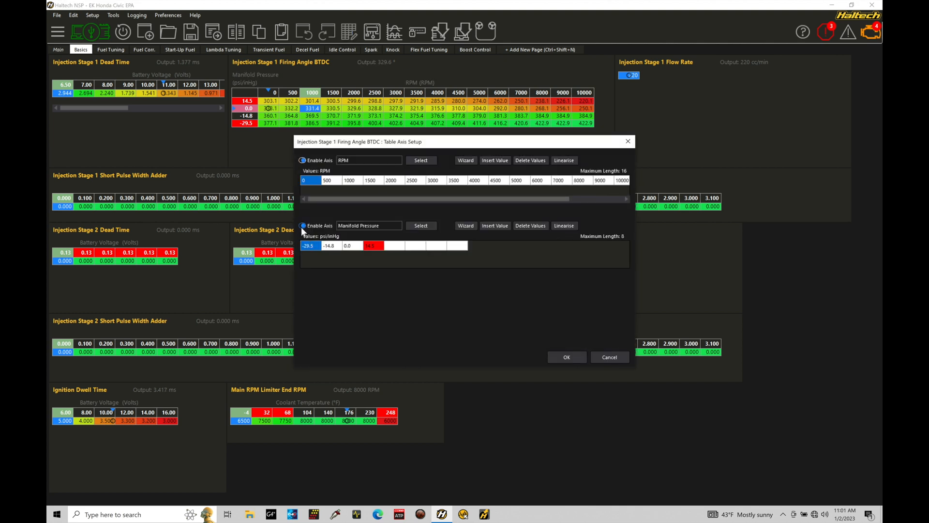
pyautogui.click(566, 356)
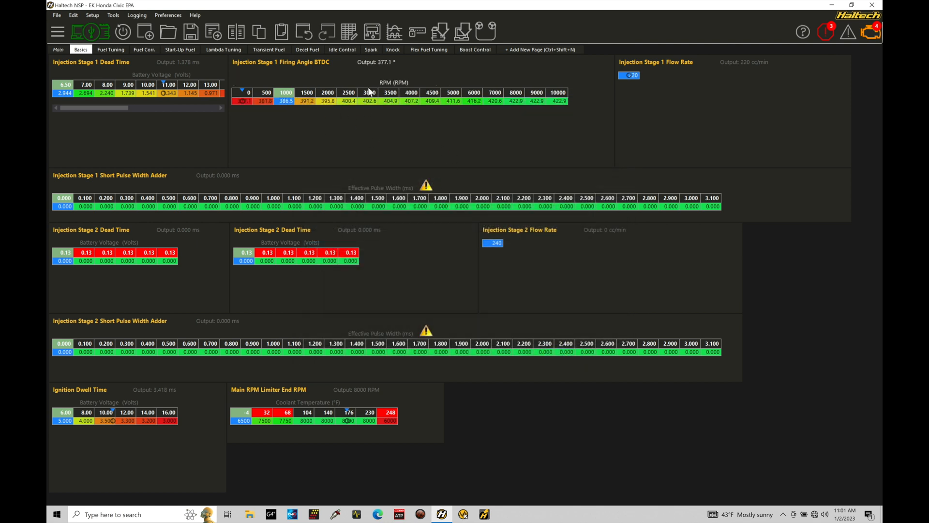
pyautogui.moveTo(366, 134)
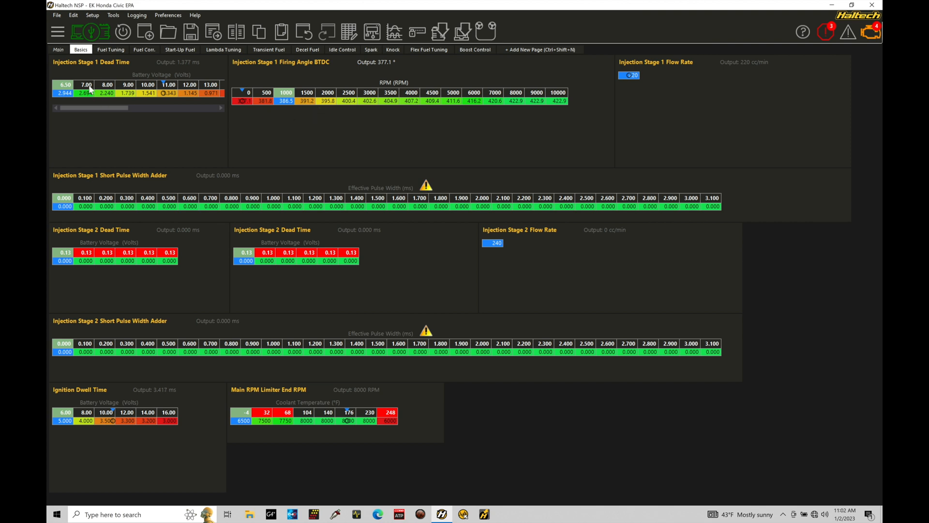
# Open Engine Configuration > Fuel System from the functions tree
pyautogui.click(90, 31)
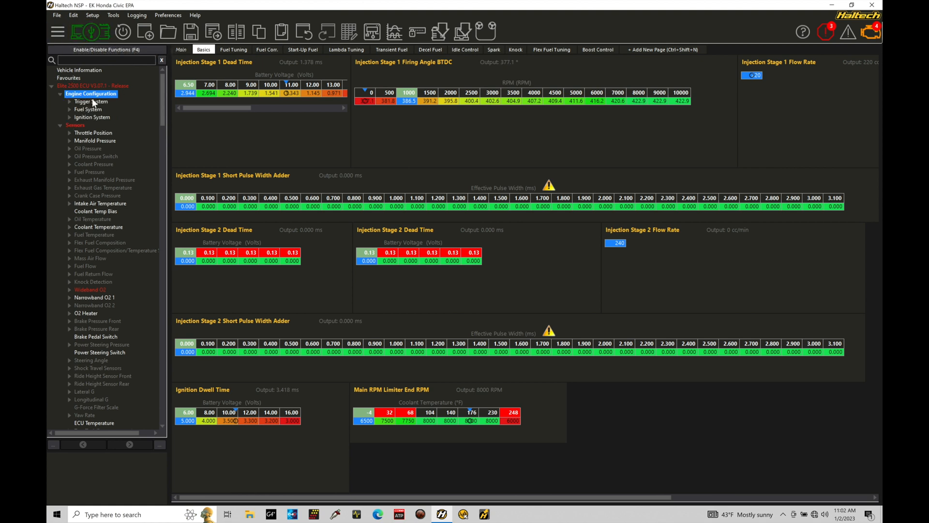
pyautogui.click(88, 109)
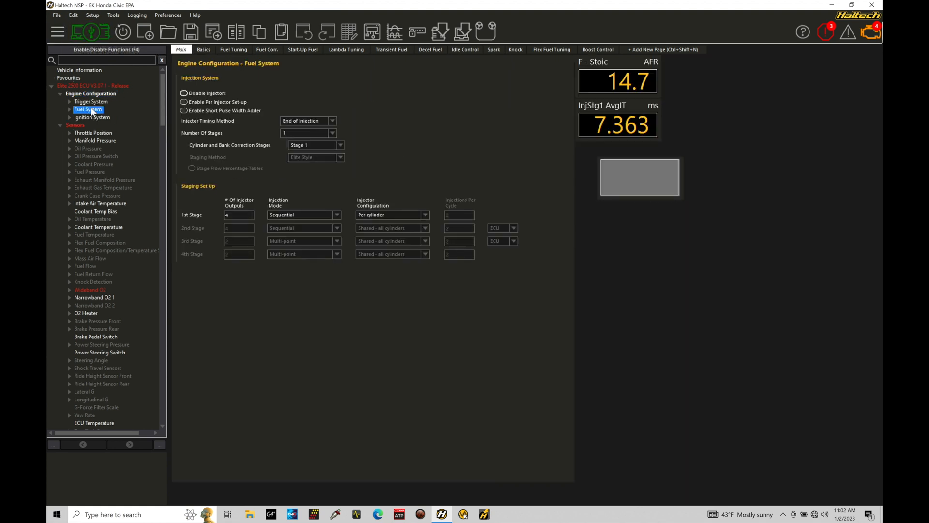